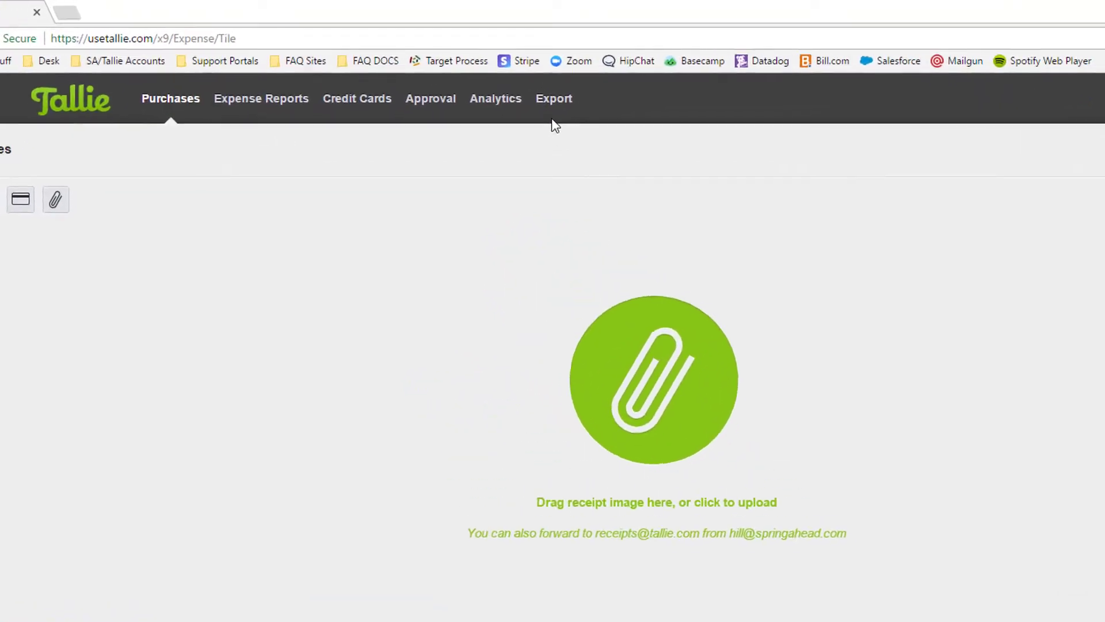
Open the Export page listing the one report ready for export with errors.
click(554, 98)
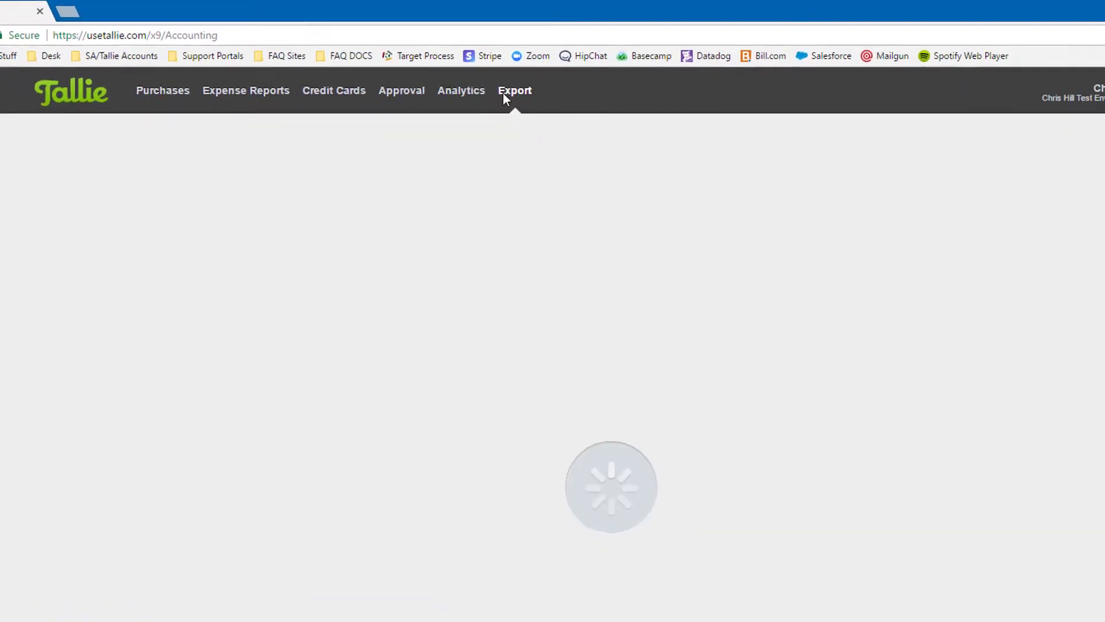
click(515, 91)
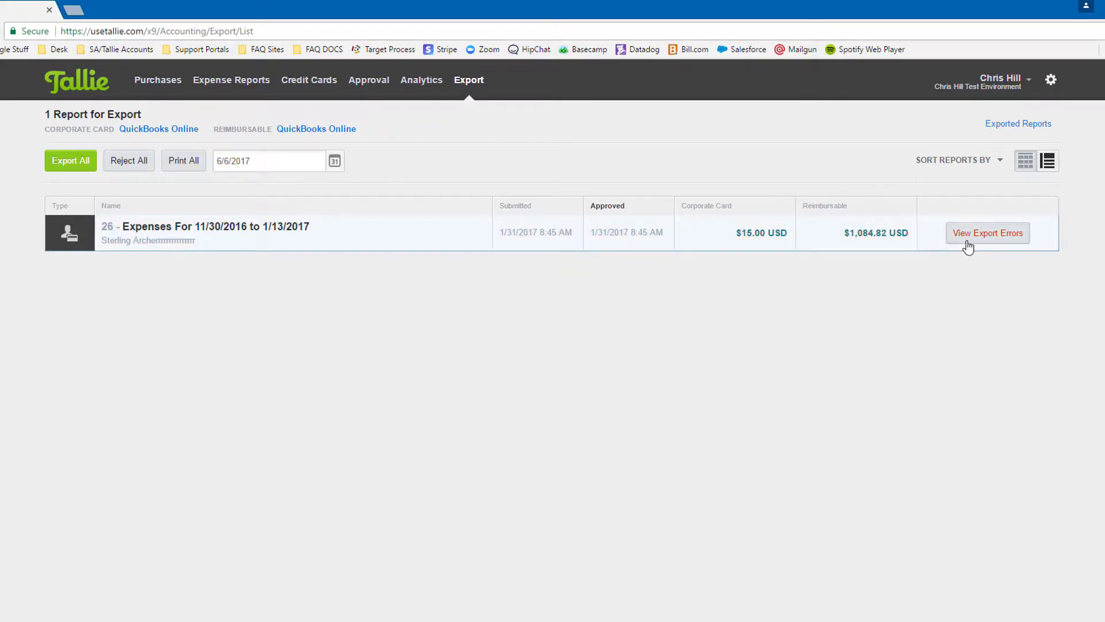
View report 26's export errors, revealing a credit card account linking error.
click(988, 232)
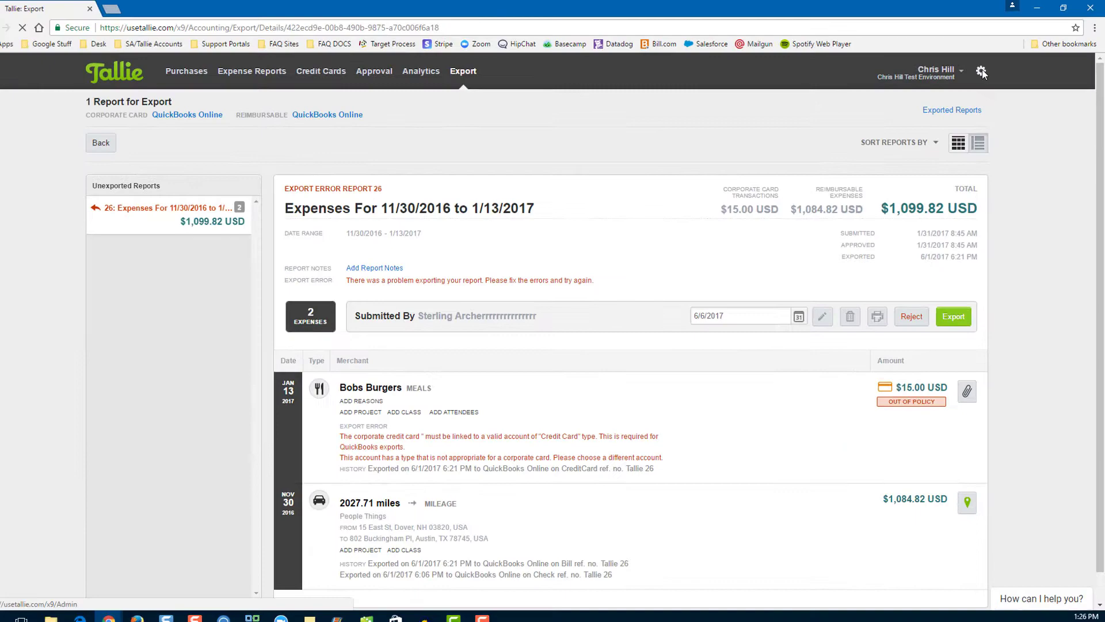
Go to settings, Manage Lists, and the Corporate Cards account assignments.
click(982, 70)
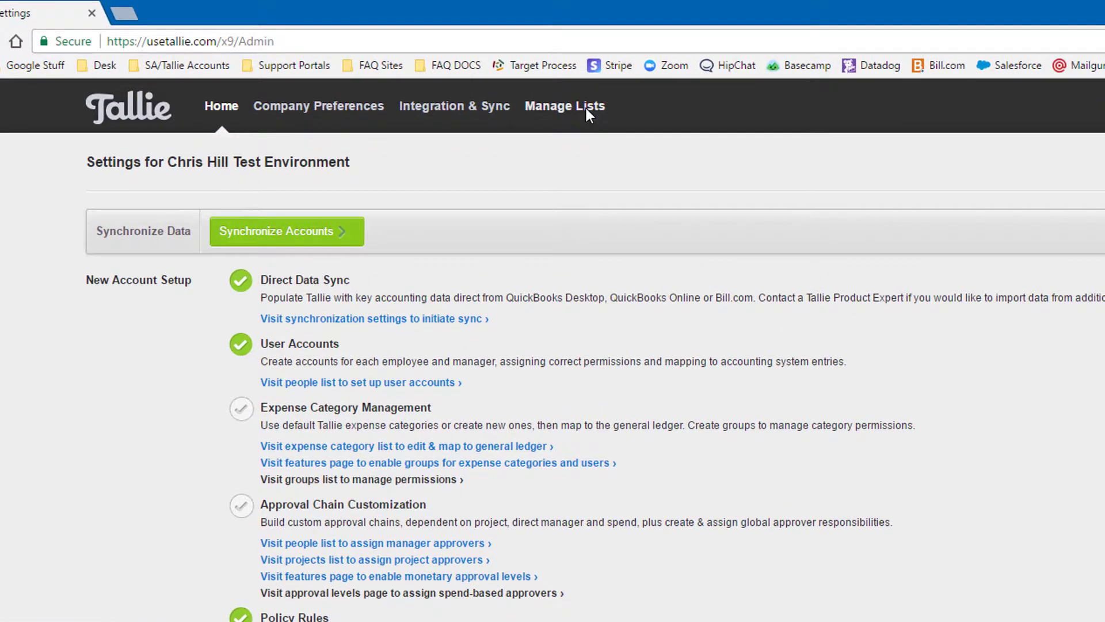
click(565, 106)
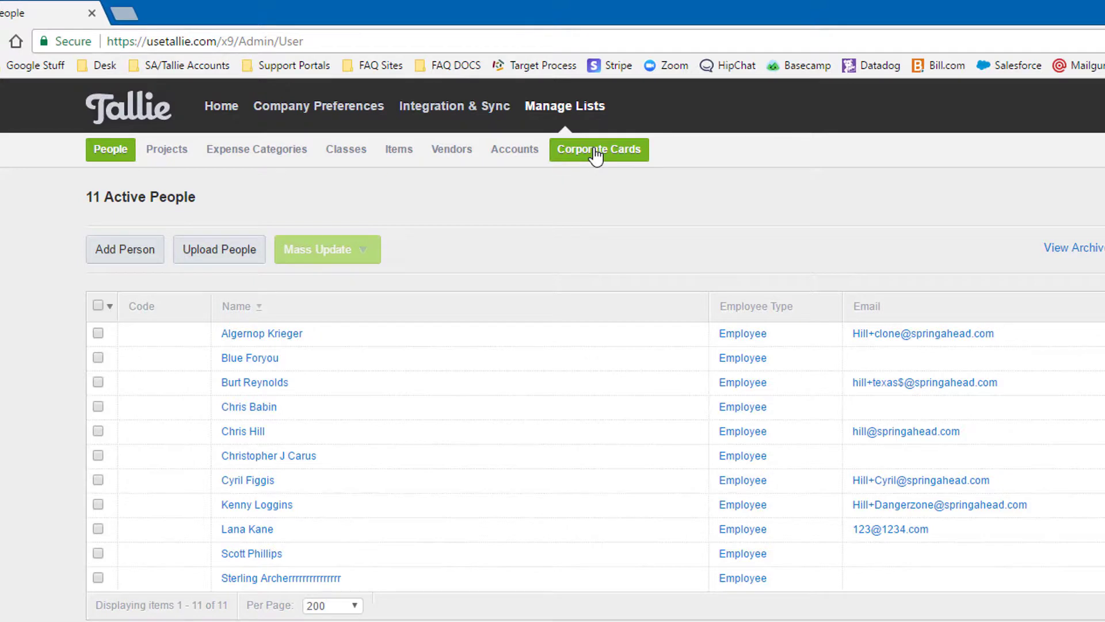
click(600, 149)
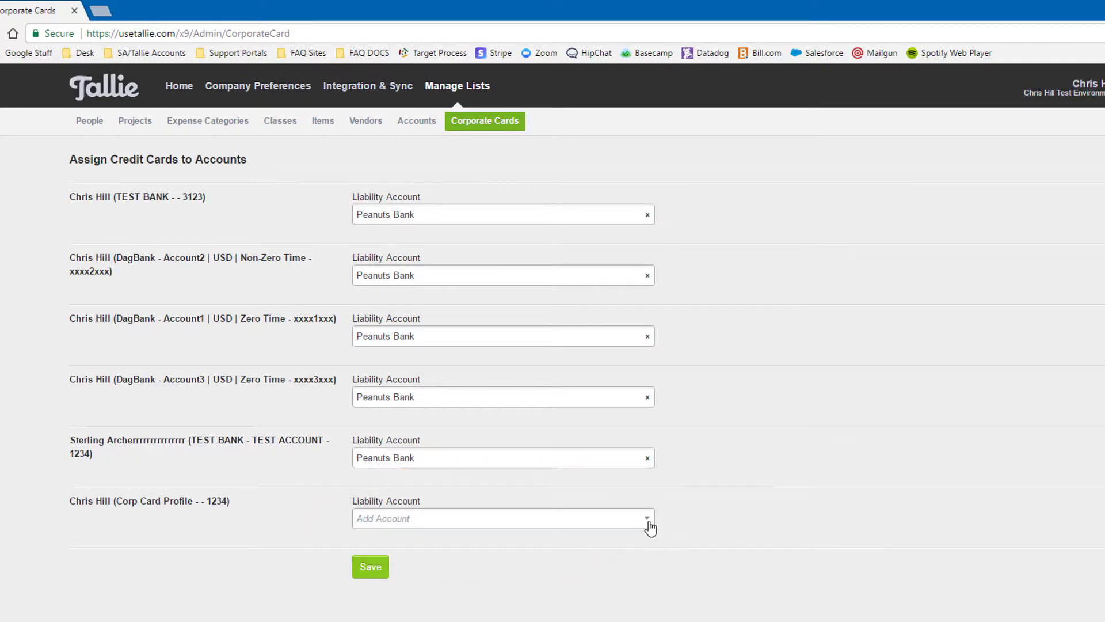
Assign Company Chipotle Card as the liability account for card 1234 and save.
click(647, 519)
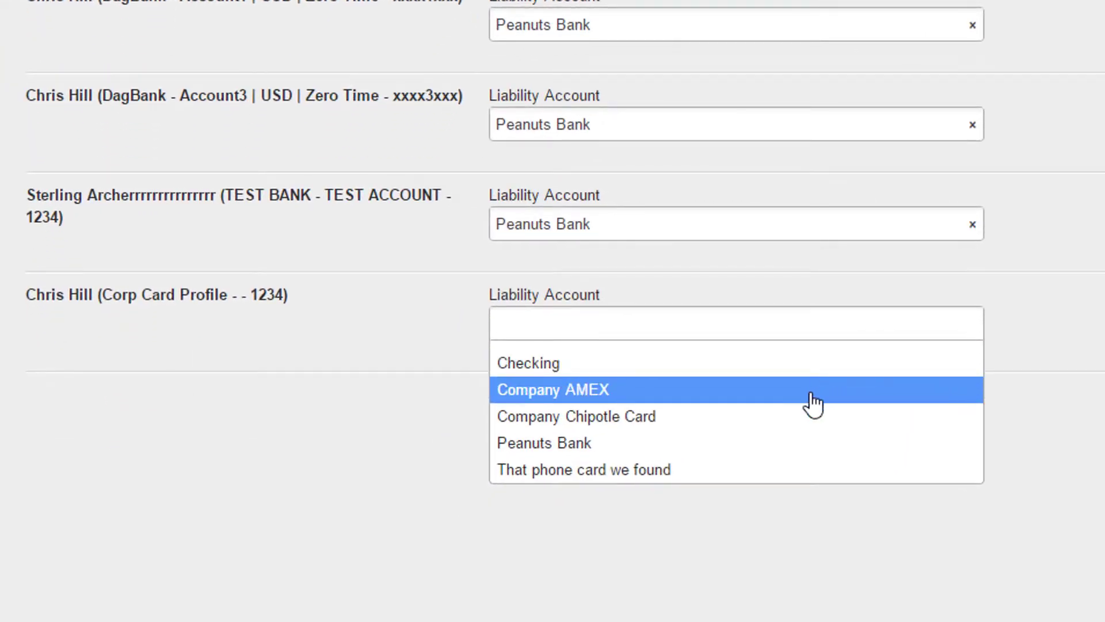
click(577, 416)
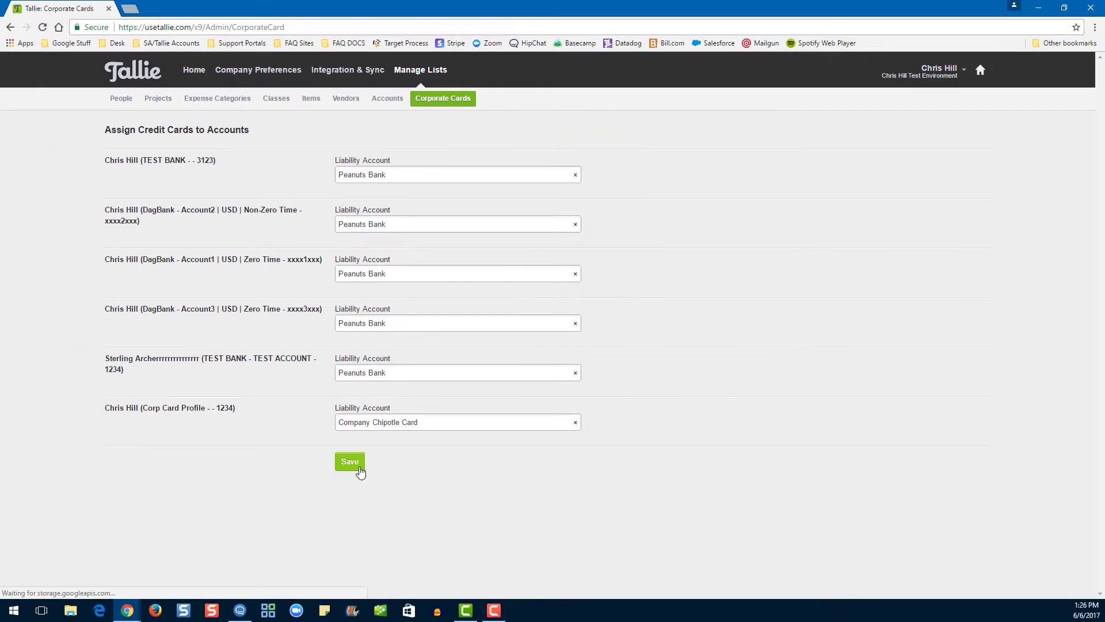
click(350, 461)
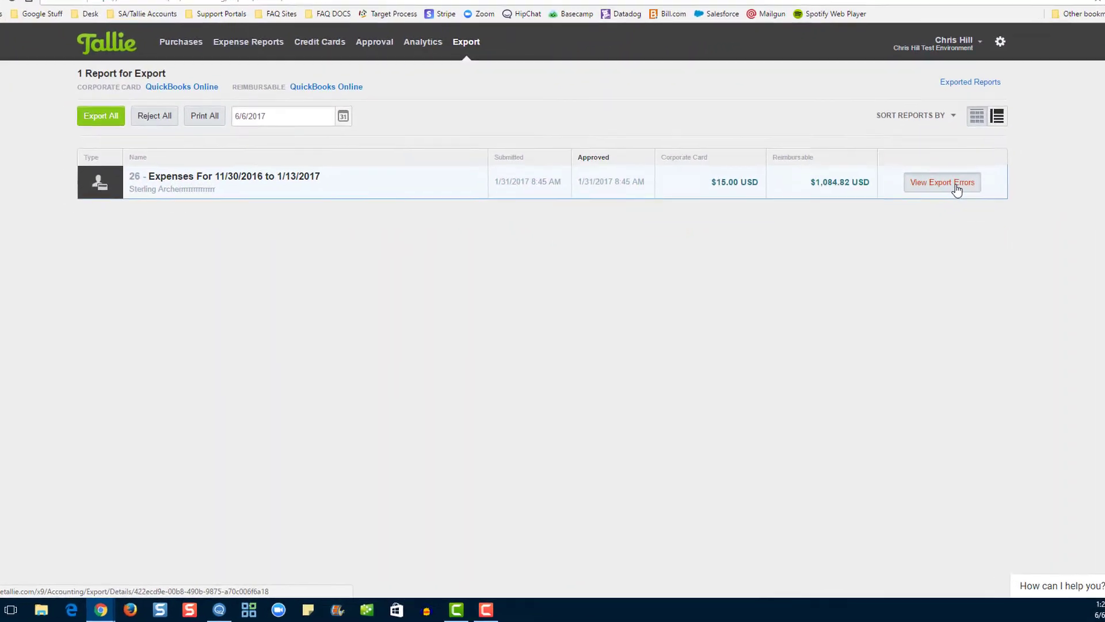
Export report 26 to QuickBooks Online, then return to the Purchases page.
click(943, 182)
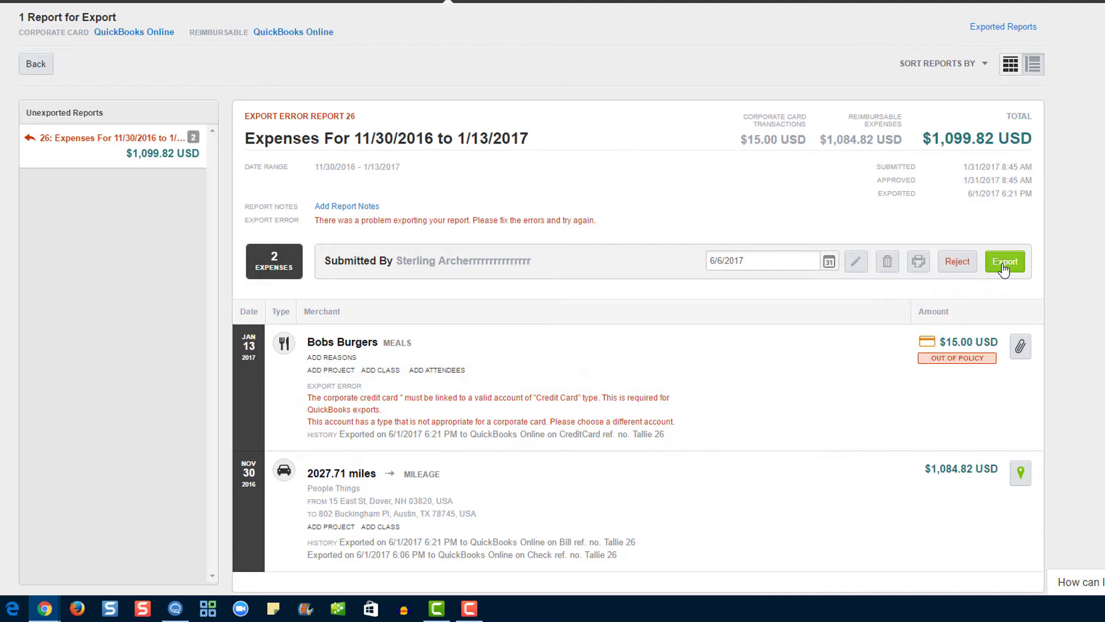
click(1005, 261)
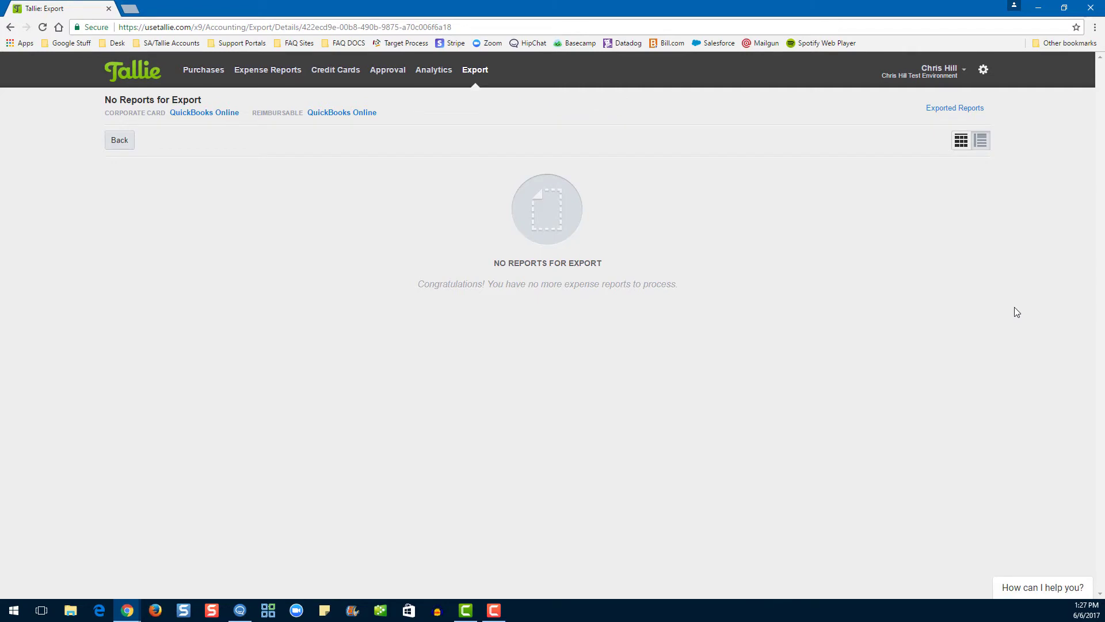
click(203, 70)
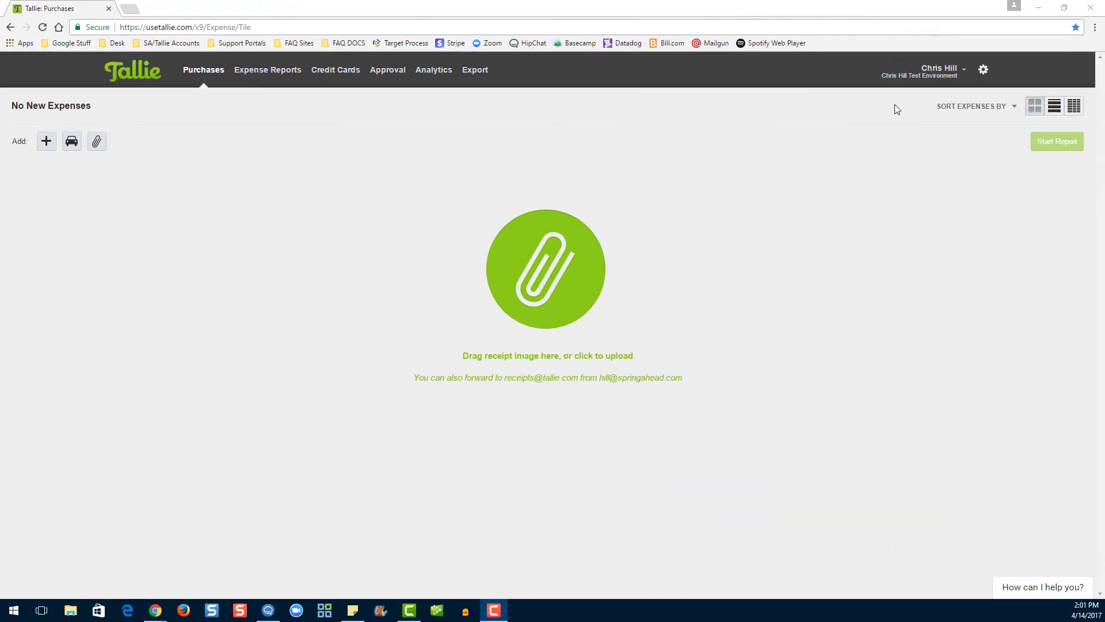